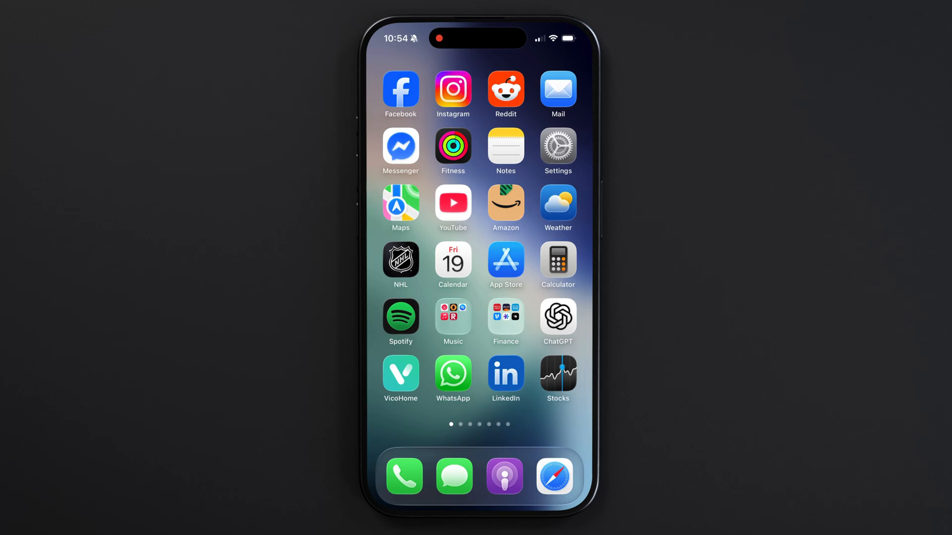
- Navigate from Settings to Display & Brightness and reach the Always On Display entry
click(556, 150)
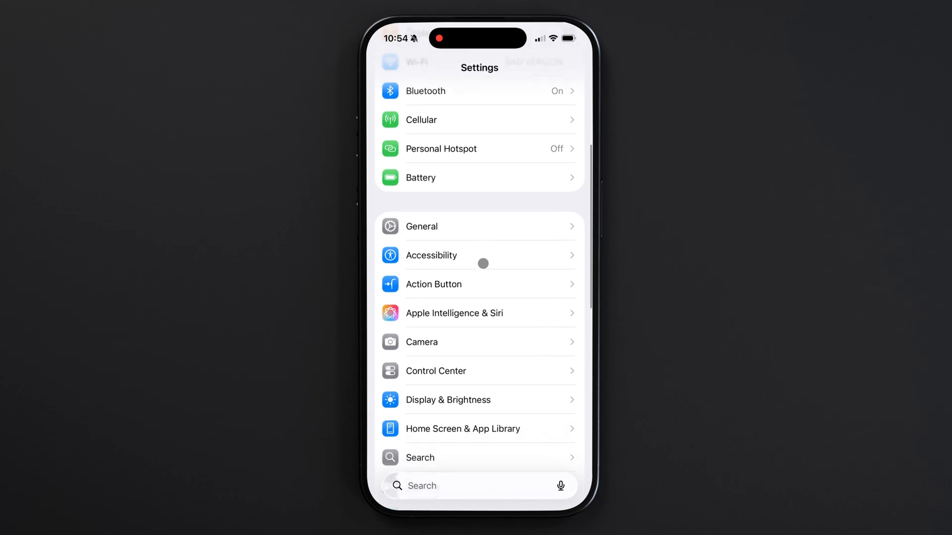
scroll(down, 3)
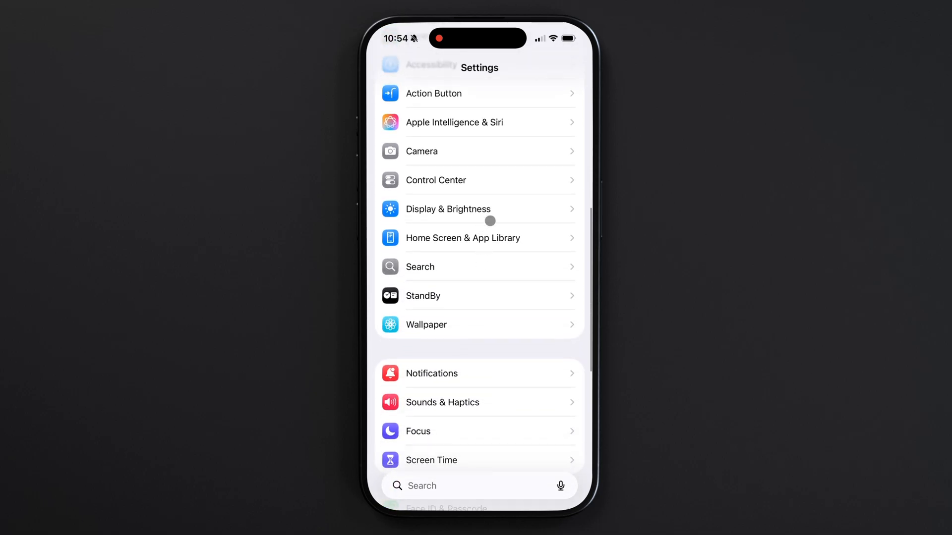
click(448, 209)
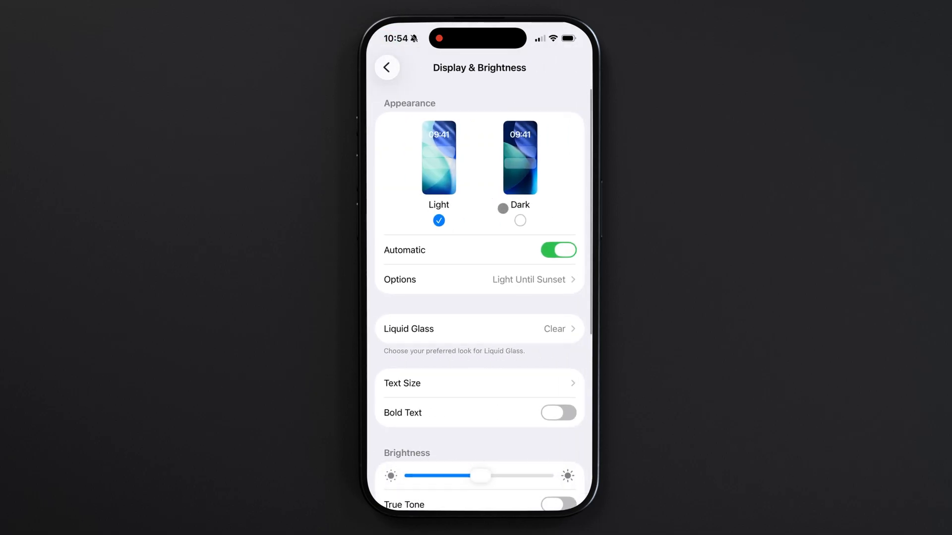
scroll(down, 3)
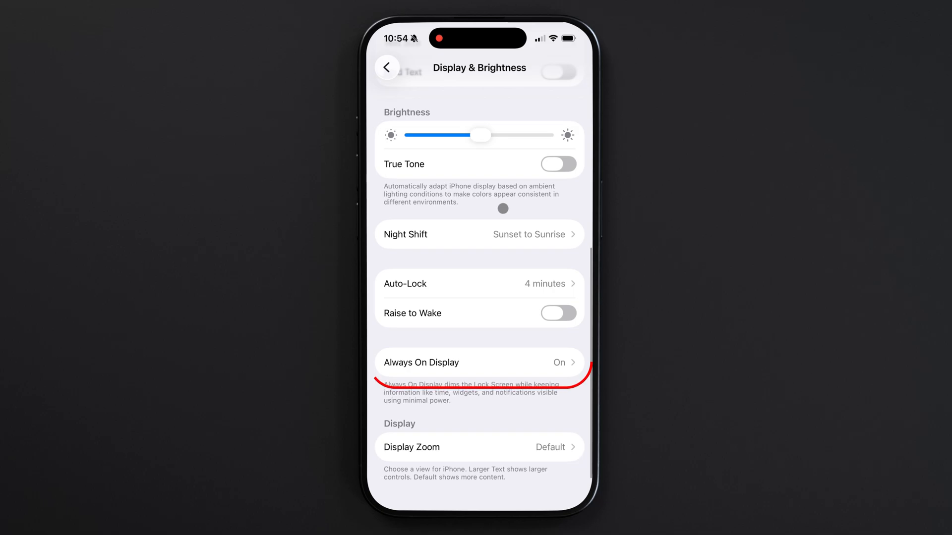
click(480, 363)
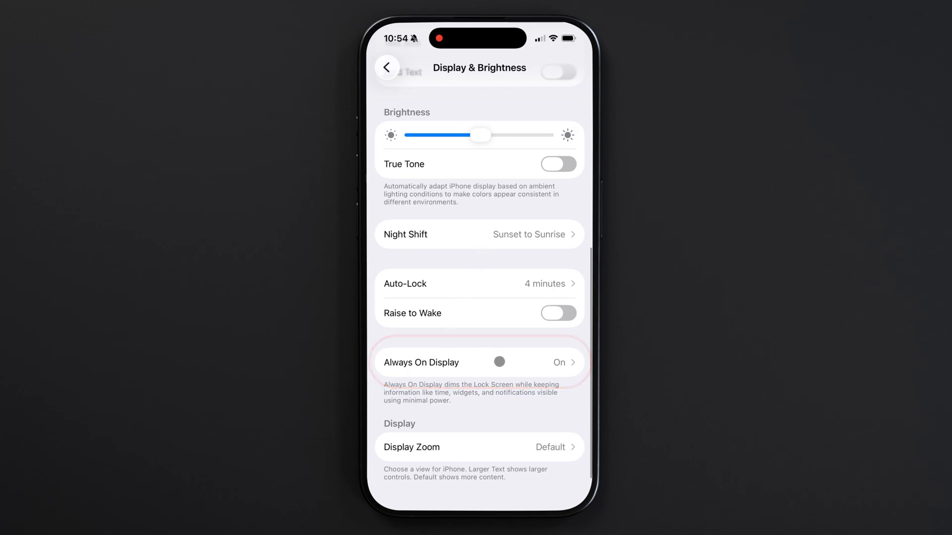
- Switch the Always On Display toggle off so the lock screen goes dark
click(479, 363)
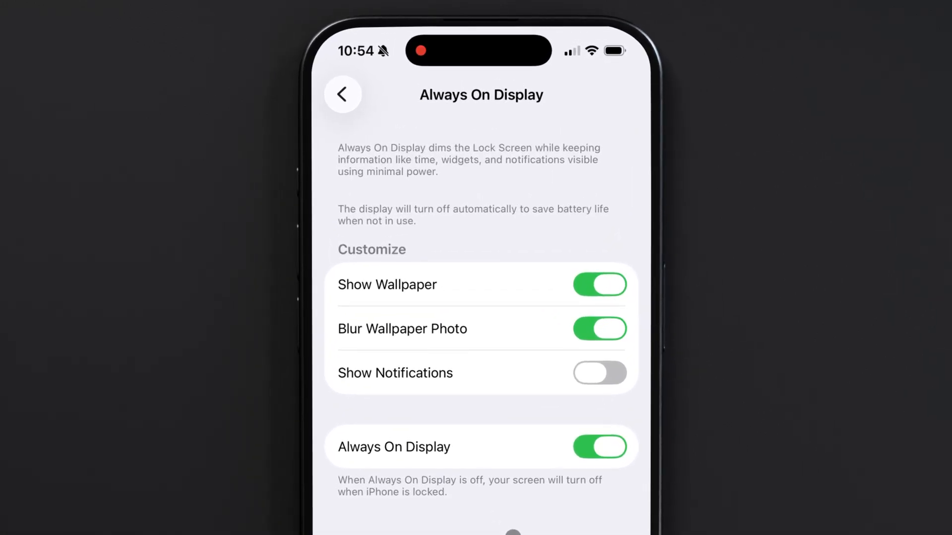
click(599, 447)
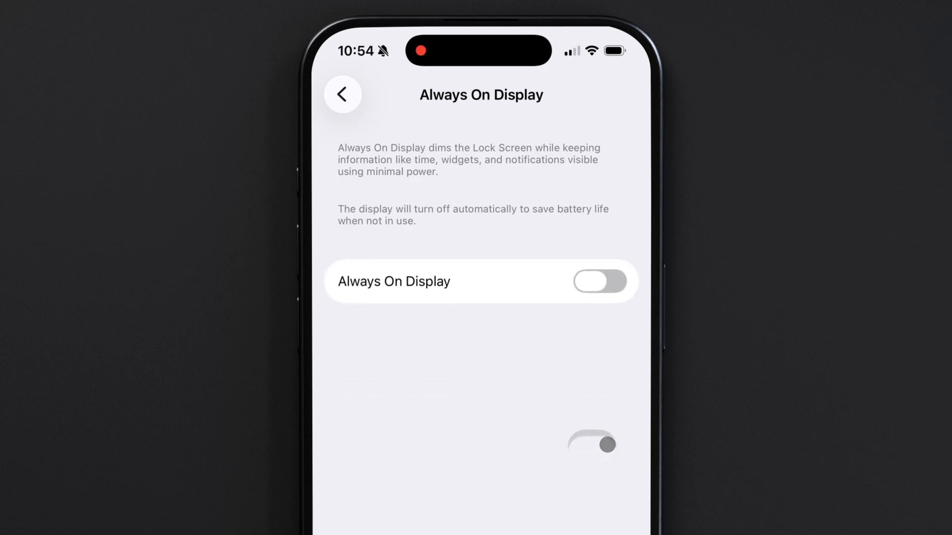